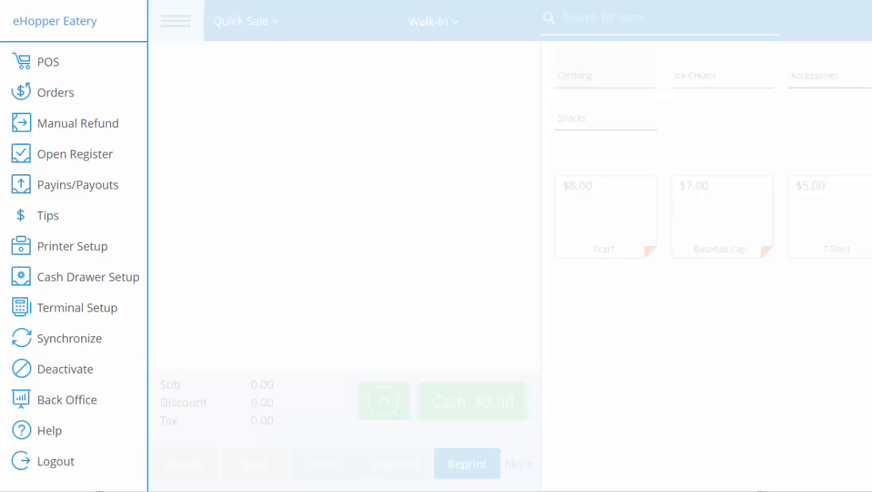
Choose TSP143 under Receipt Printers and Kitchen Printers in Printer Setup and confirm with DONE
left_click(72, 246)
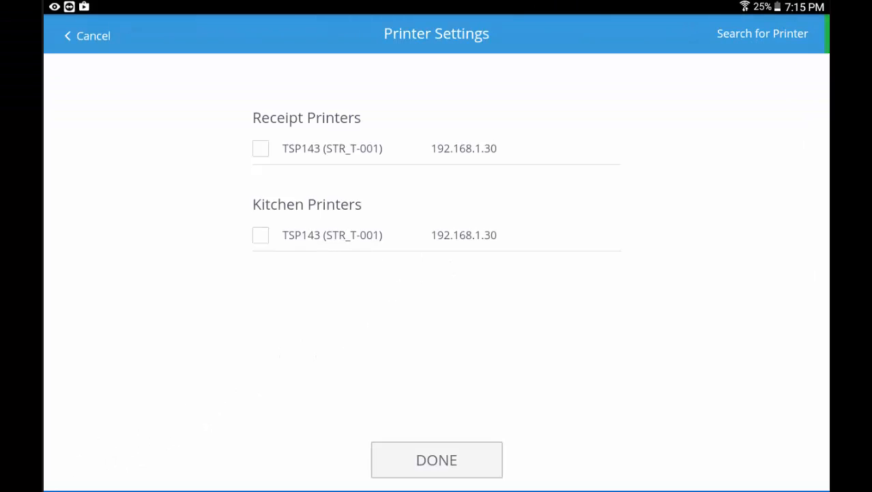
left_click(261, 147)
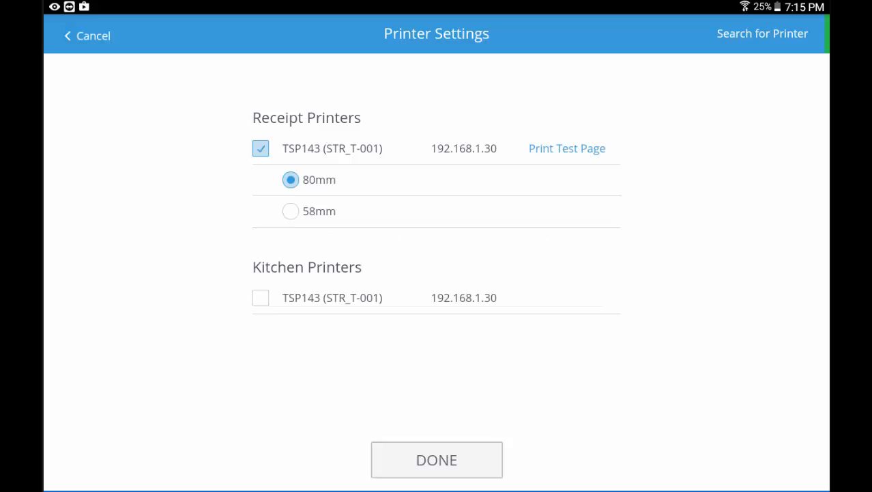
left_click(261, 298)
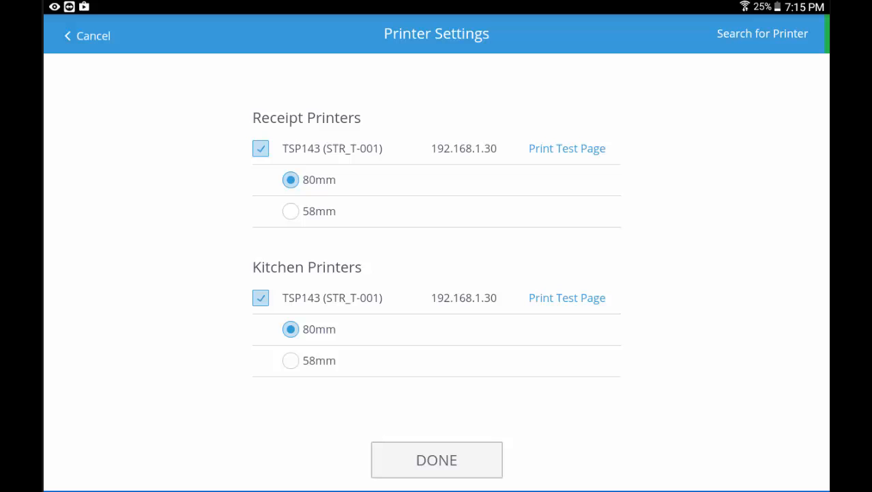
left_click(437, 459)
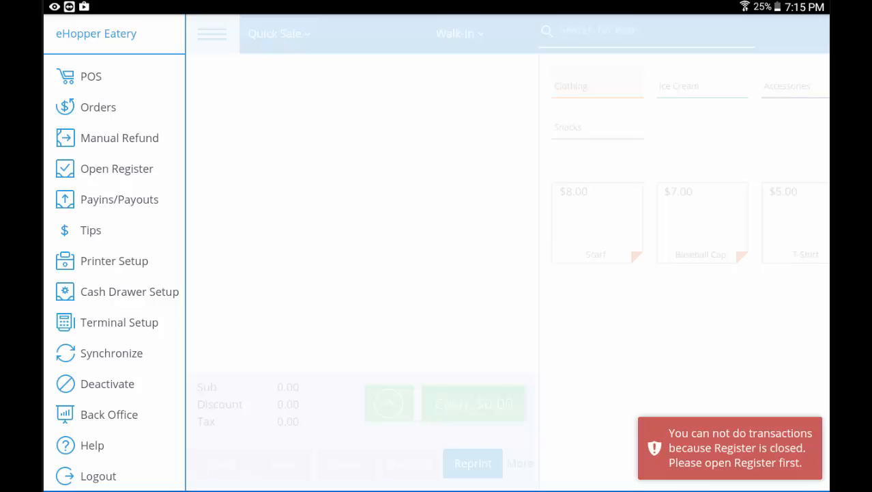
Select TSP143 under Cash Drawers in Cash Drawer Setup and confirm with DONE
left_click(129, 292)
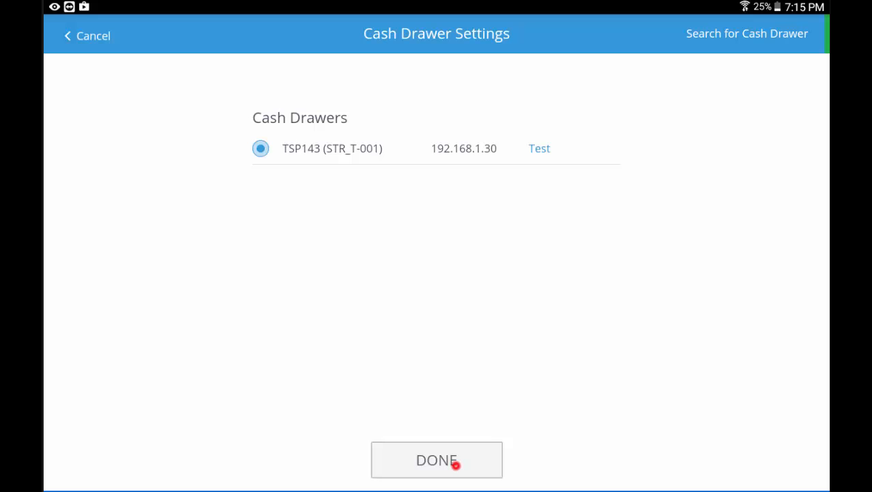
left_click(437, 458)
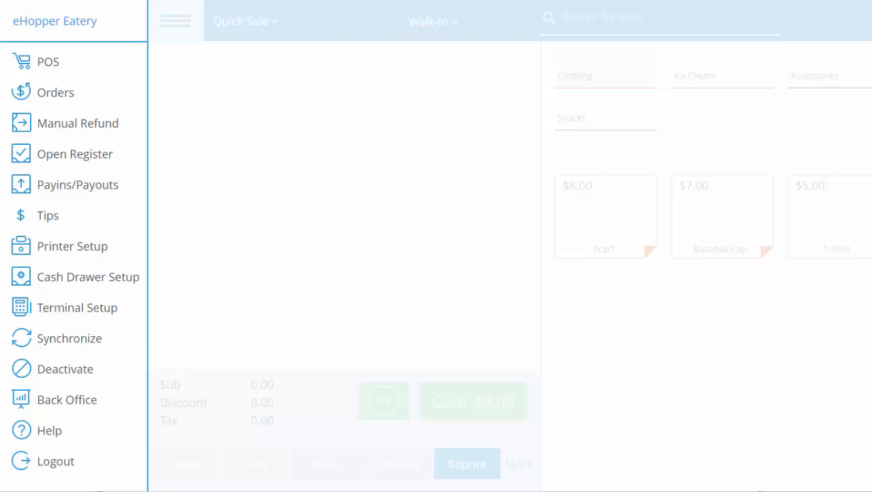